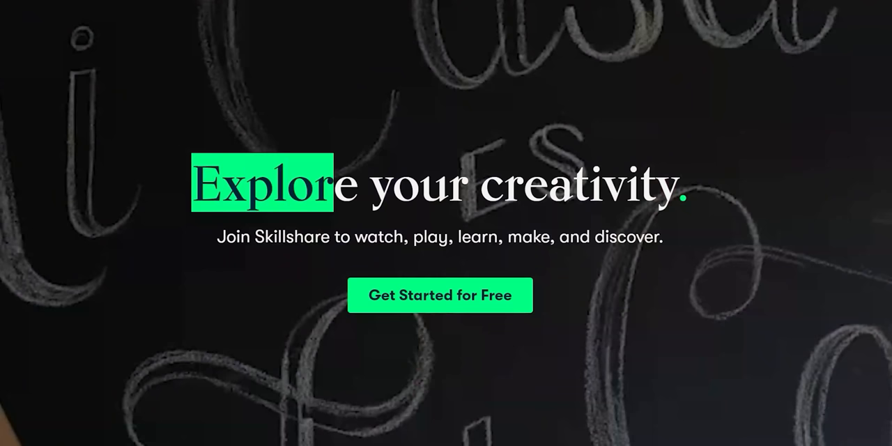
Start the Introduction lesson of the Style Your Space class playing
scroll("down", 3)
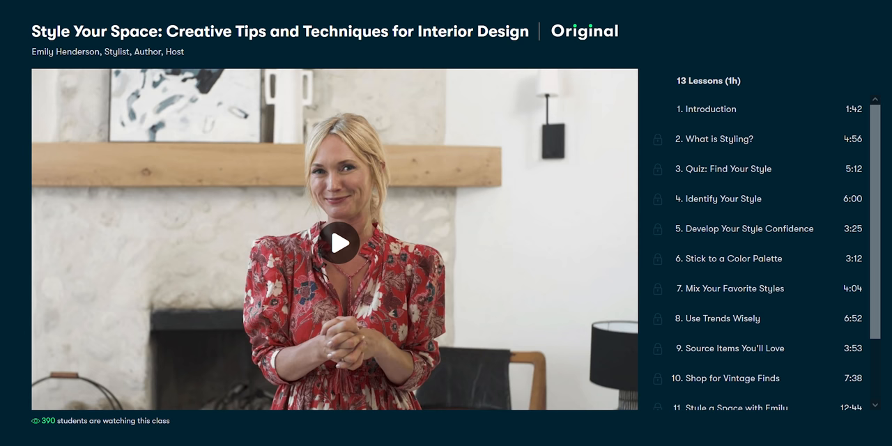
left_click(340, 242)
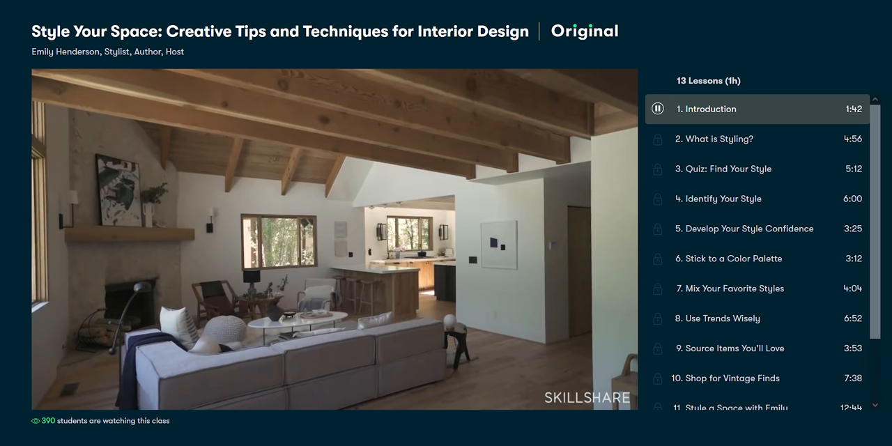